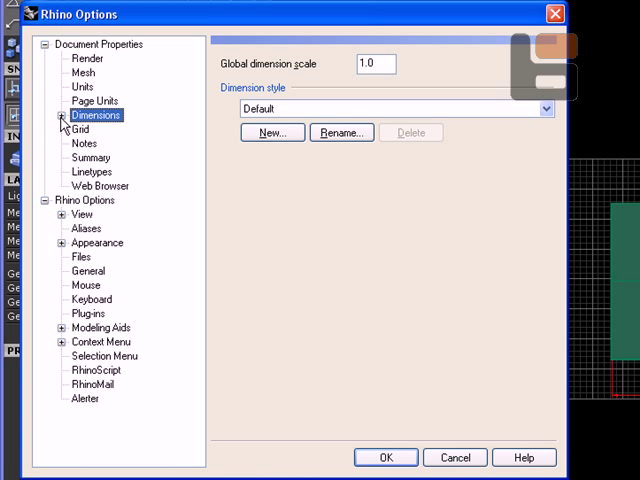
Step: Show the Default dimension style settings and review the available arrowhead styles
{"action": "left_click", "coordinate": [64, 116]}
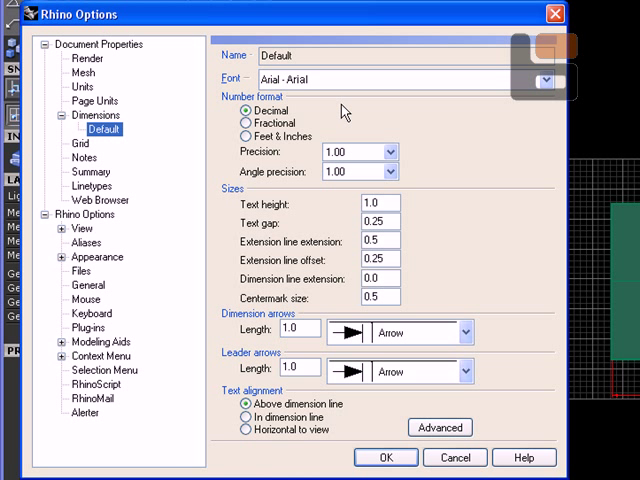
{"action": "mouse_move", "coordinate": [356, 92]}
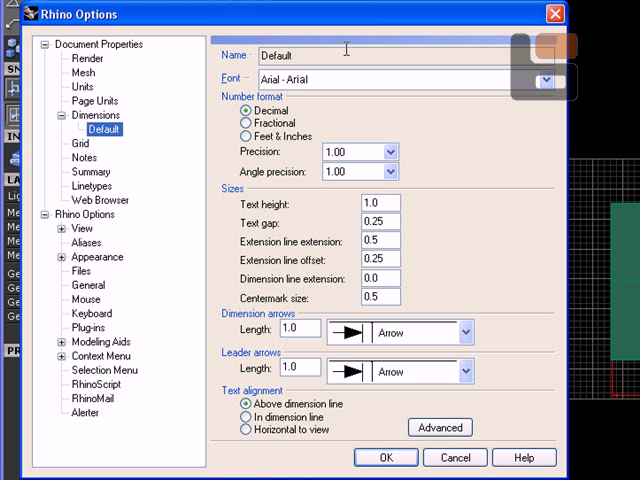
{"action": "left_click", "coordinate": [540, 80]}
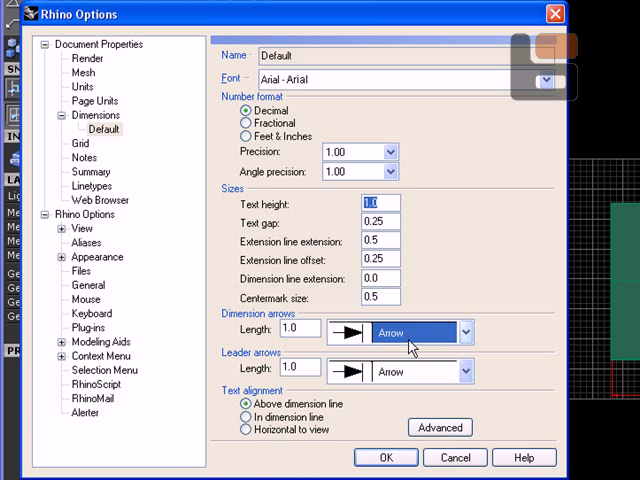
{"action": "left_click", "coordinate": [464, 332]}
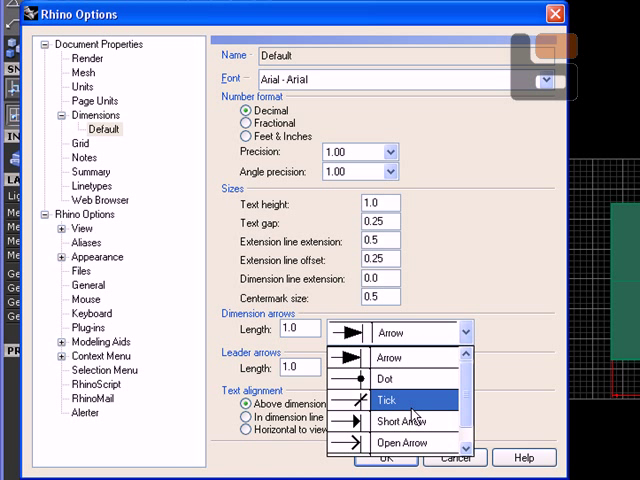
{"action": "scroll", "scroll_direction": "down", "scroll_amount": 3}
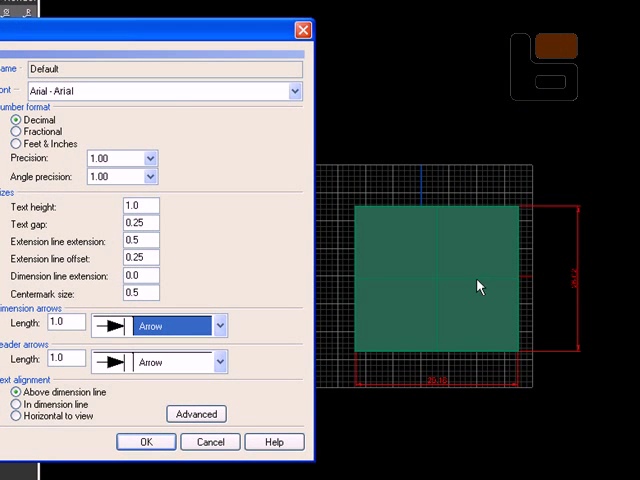
{"action": "mouse_move", "coordinate": [168, 210]}
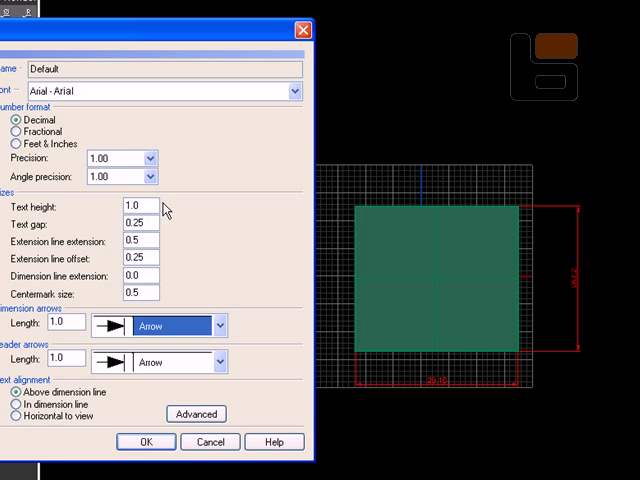
Step: Set Default style text height to 4 and Dot arrowheads for dimensions and leaders
{"action": "left_click", "coordinate": [138, 206]}
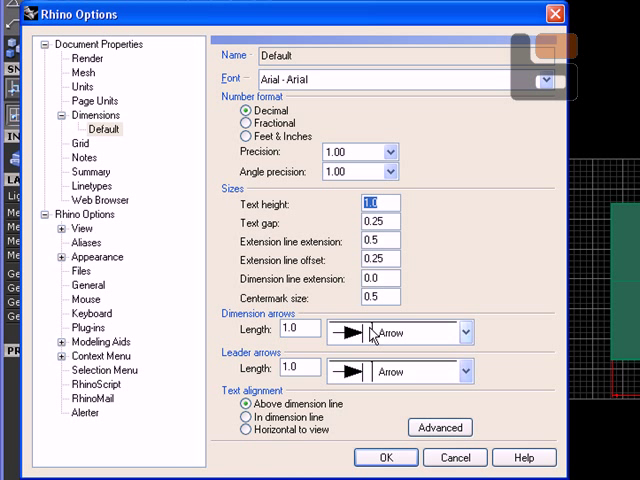
{"action": "type", "text": "3"}
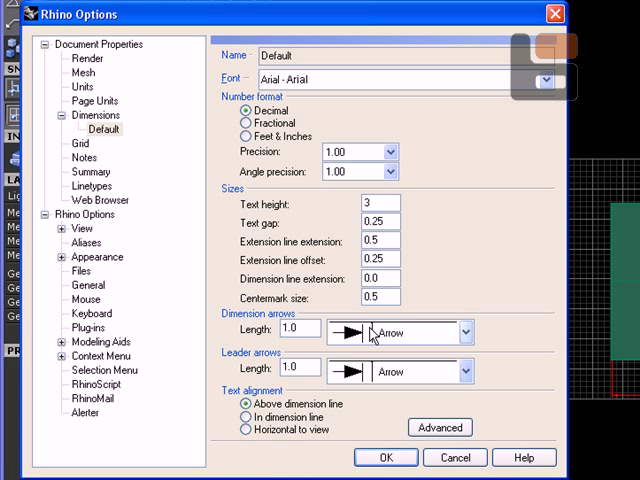
{"action": "type", "text": "4"}
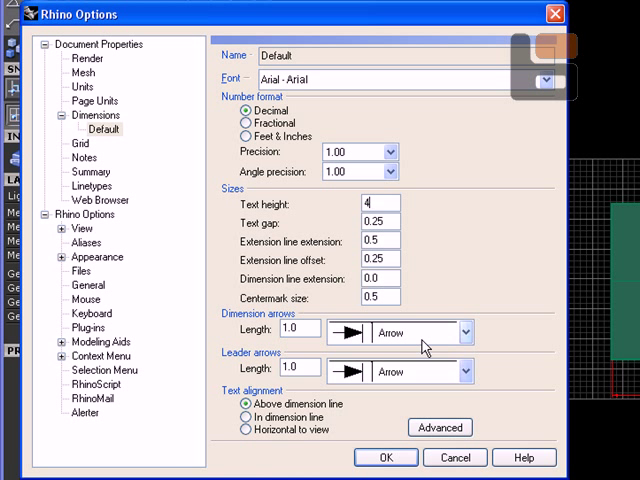
{"action": "left_click", "coordinate": [464, 332]}
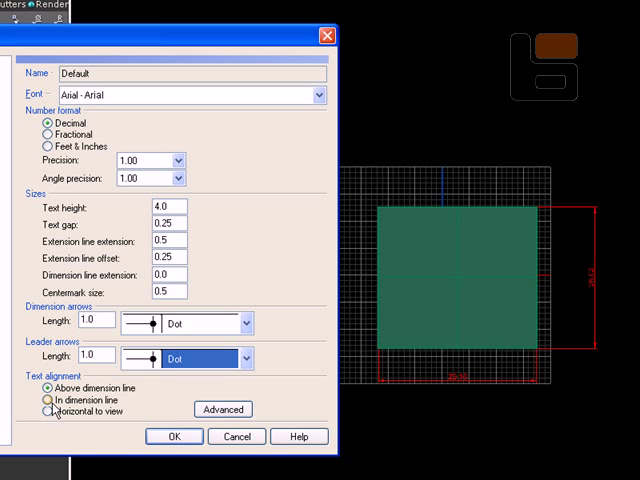
{"action": "left_click", "coordinate": [46, 400]}
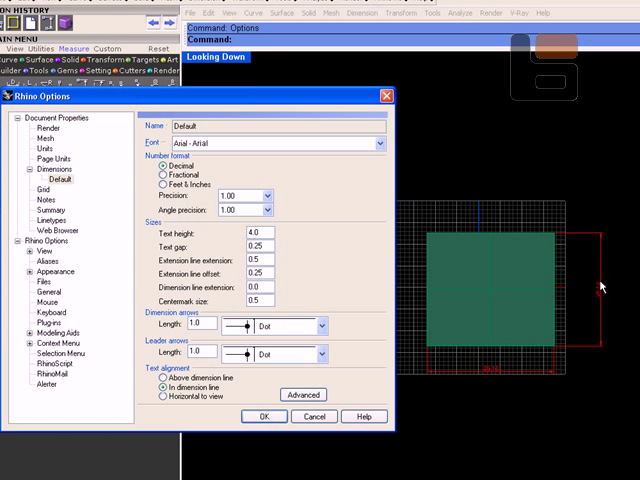
{"action": "mouse_move", "coordinate": [366, 328]}
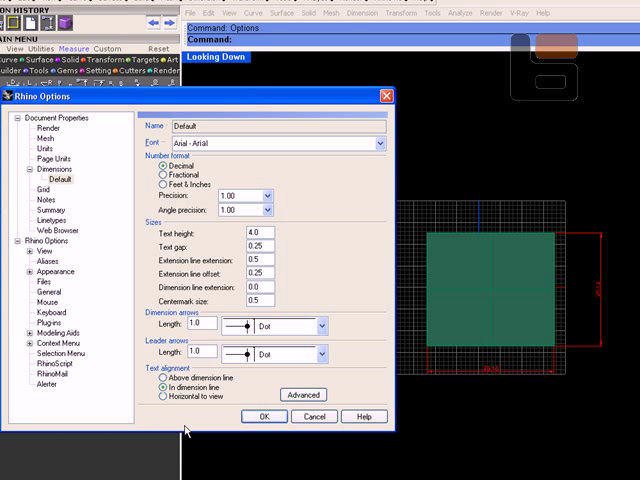
{"action": "left_click", "coordinate": [264, 416]}
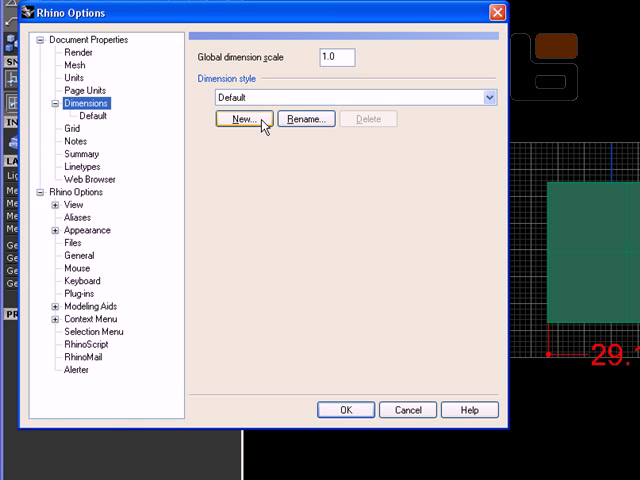
Step: Create 'Dimension Style 01' with Bell Gothic Std Light font and Open Arrow arrowheads, then apply it
{"action": "left_click", "coordinate": [244, 118]}
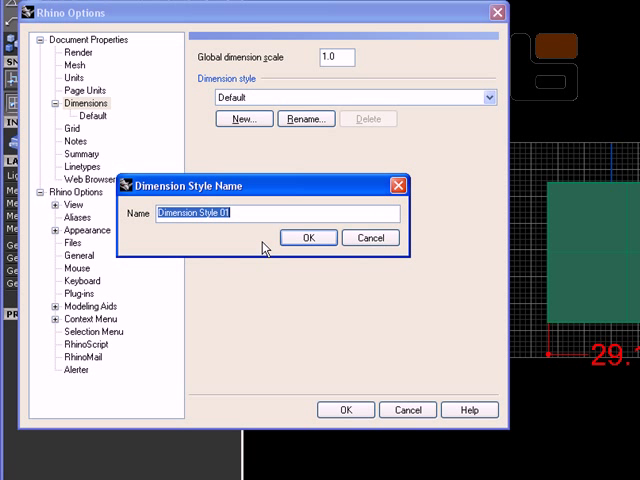
{"action": "left_click", "coordinate": [308, 236]}
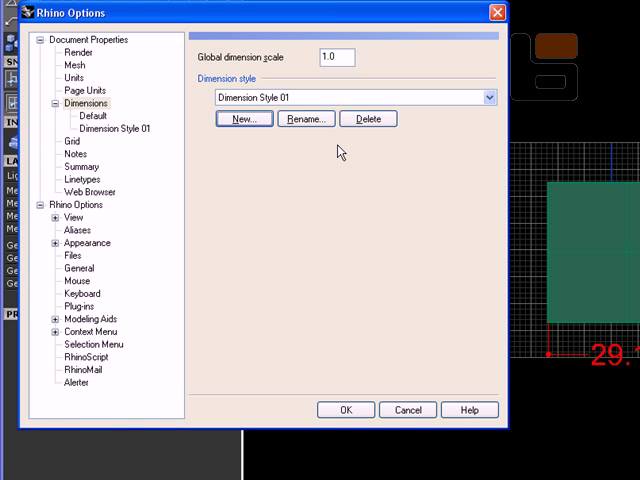
{"action": "mouse_move", "coordinate": [88, 120]}
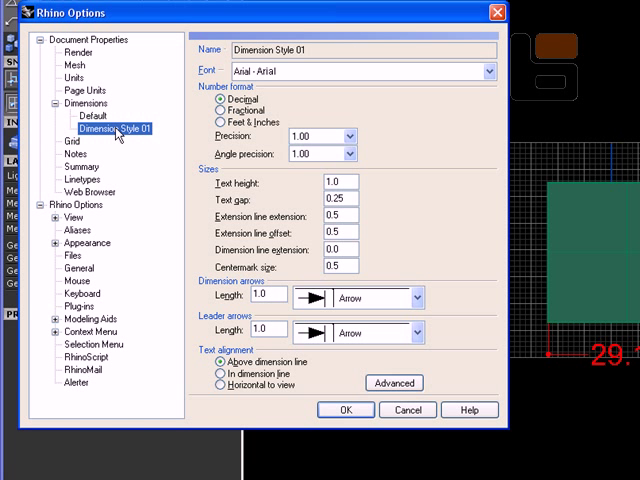
{"action": "mouse_move", "coordinate": [296, 90]}
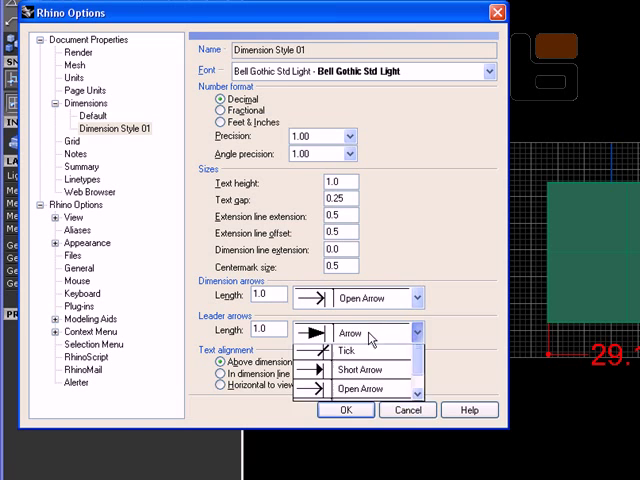
{"action": "left_click", "coordinate": [360, 388]}
{"action": "type", "text": "2"}
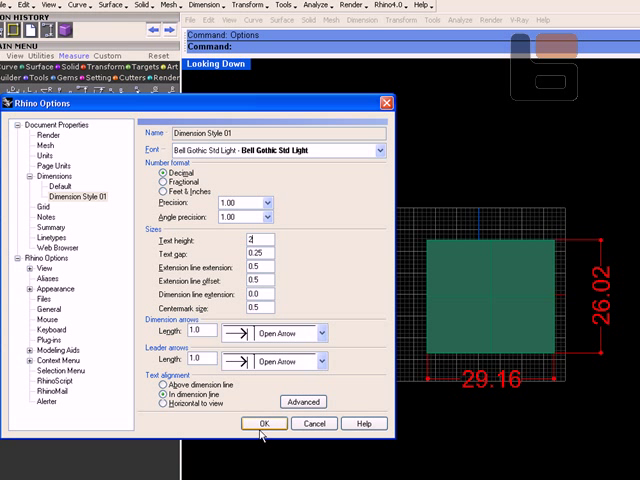
{"action": "left_click", "coordinate": [262, 424]}
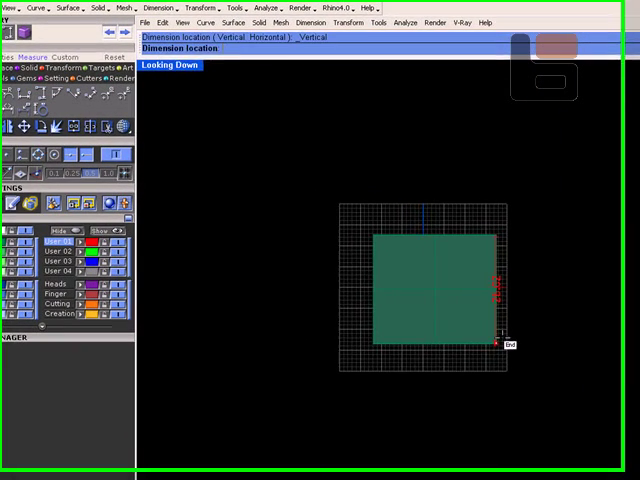
Step: Clear the rectangle and its dimensions so only the empty grid remains
{"action": "left_click", "coordinate": [544, 364]}
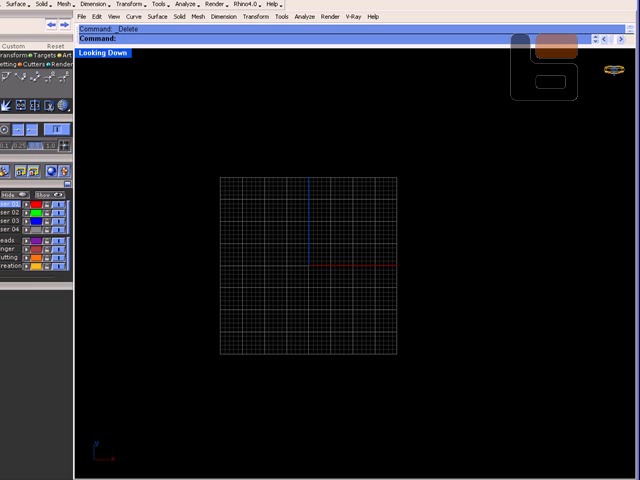
{"action": "mouse_move", "coordinate": [492, 264]}
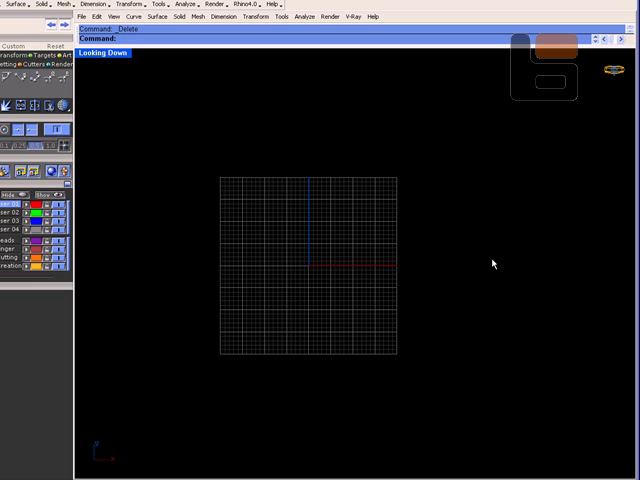